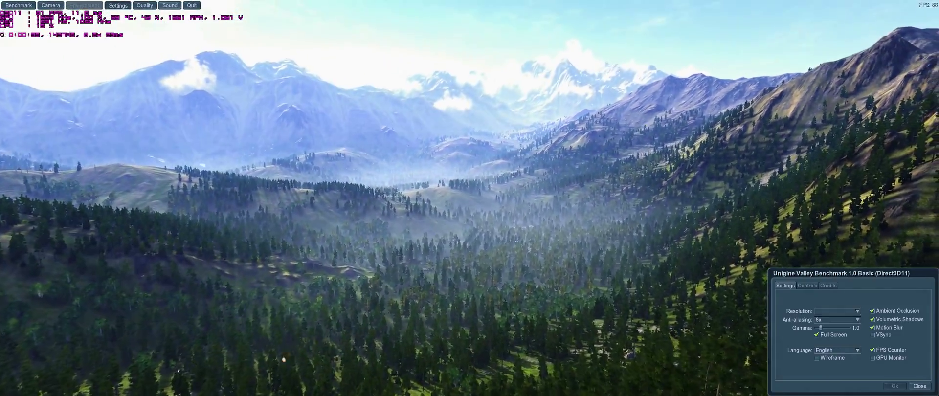
pyautogui.click(83, 5)
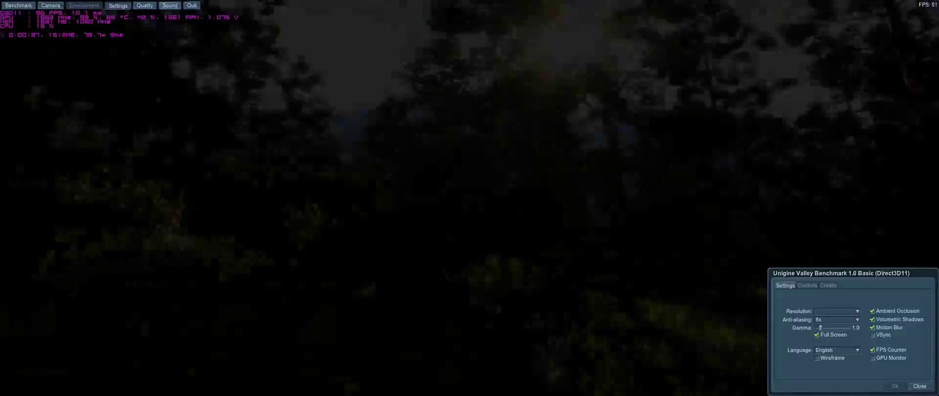